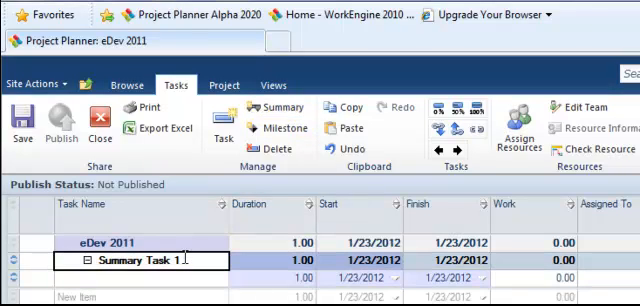
- Name the summary task 'Prelim' and the first subtask beneath it 'RevBudget'
type("Prelim")
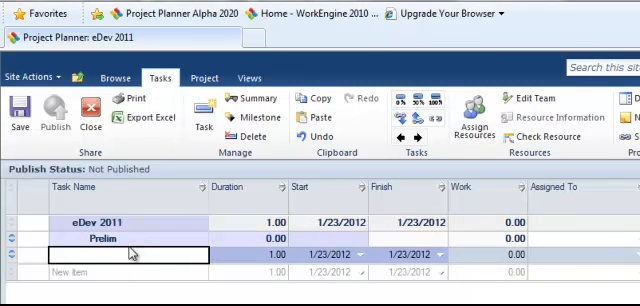
double_click(120, 252)
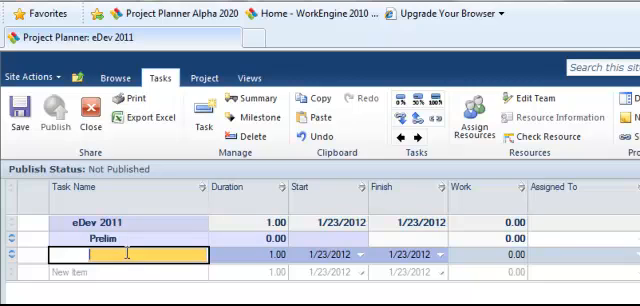
type("Rev")
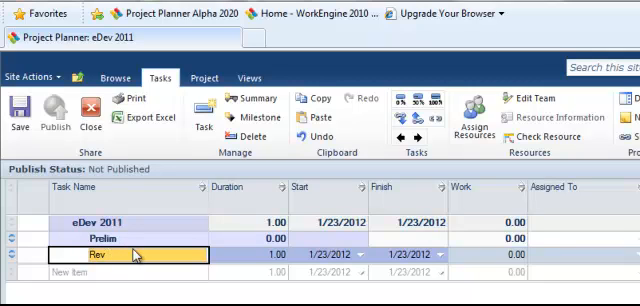
type("Budget")
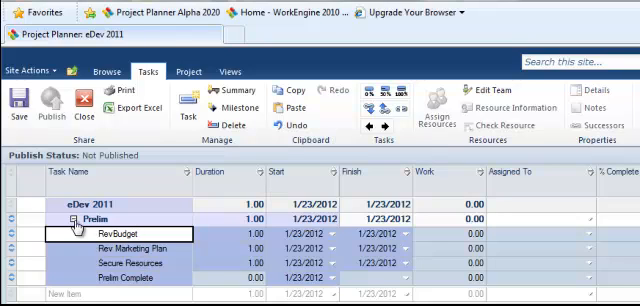
left_click(84, 214)
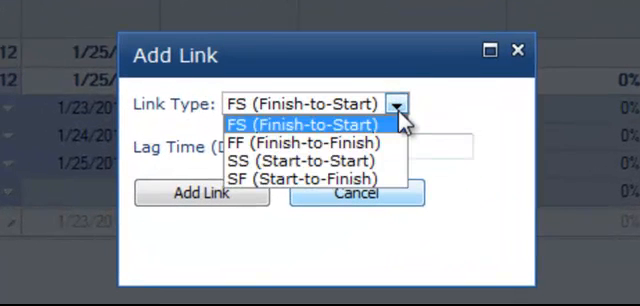
- Add a finish-to-start link with lag 0 between the selected subtasks
left_click(304, 124)
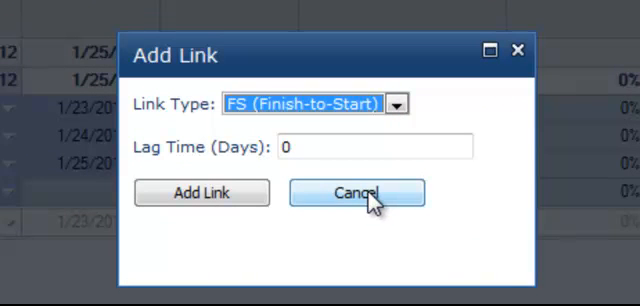
mouse_move(204, 192)
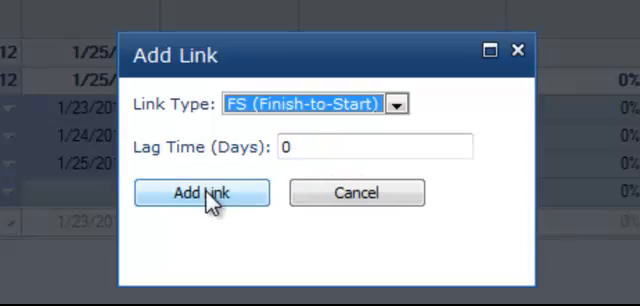
left_click(200, 192)
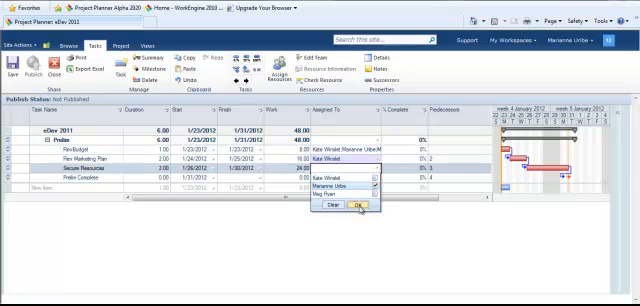
- Open the Assigned To resource list for the Secure Resources task
left_click(364, 204)
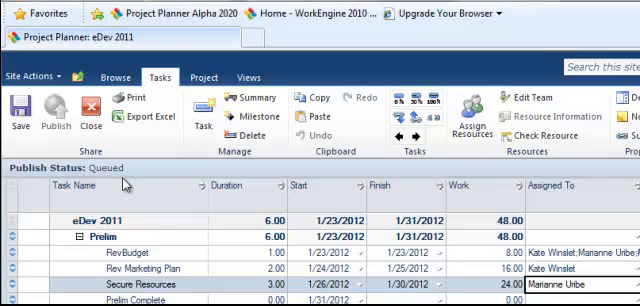
- Publish the eDev 2011 plan with resources assigned to the Prelim subtasks
left_click(48, 112)
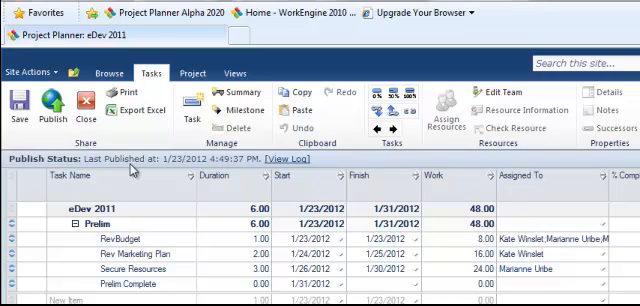
mouse_move(84, 108)
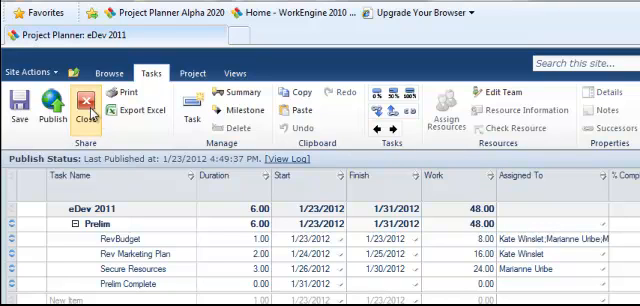
mouse_move(90, 110)
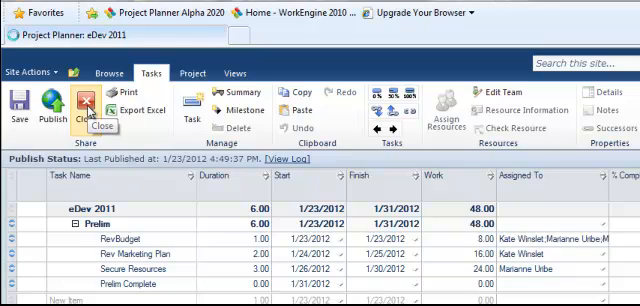
- Close the published eDev 2011 plan from the Share group
left_click(92, 104)
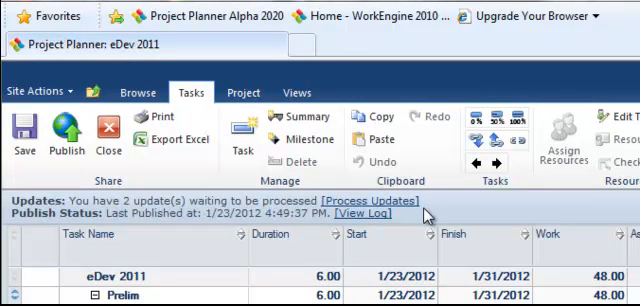
mouse_move(408, 212)
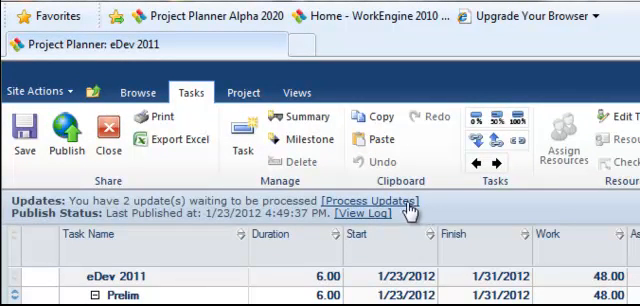
- Review the two waiting updates, RevBudget at 100% and Secure Resources at 50%
left_click(364, 200)
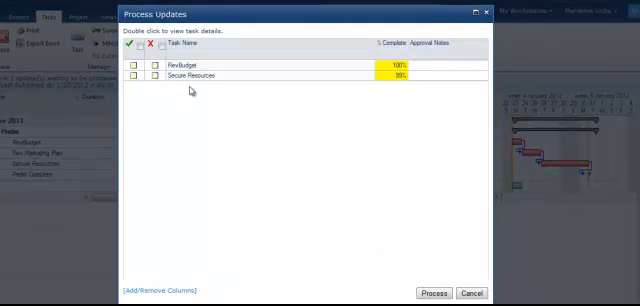
mouse_move(208, 88)
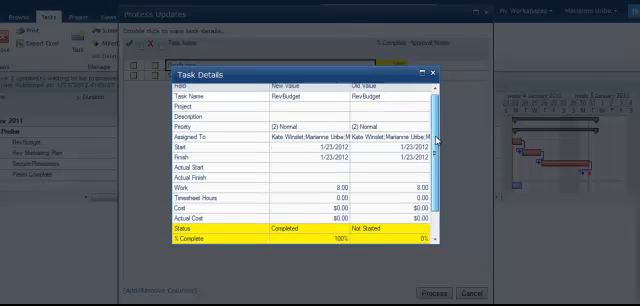
left_click(430, 72)
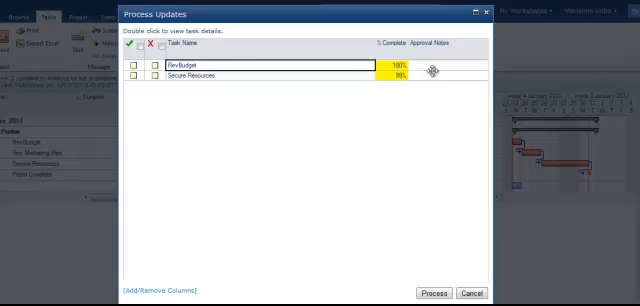